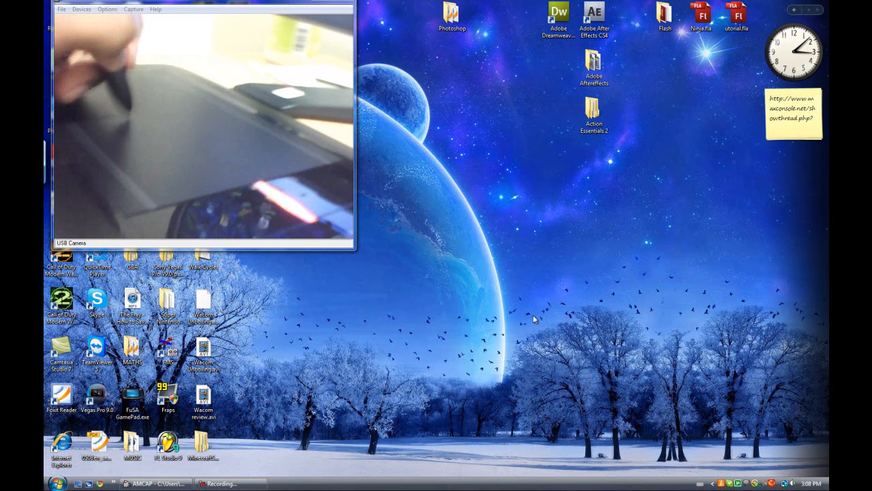
mouse_move(458, 333)
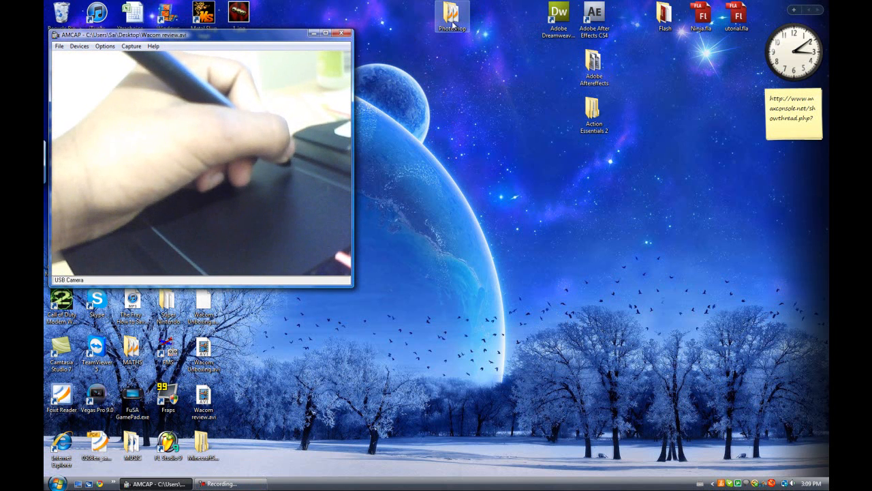
Open the Photoshop program folder from the desktop in Windows Explorer
double_click(453, 15)
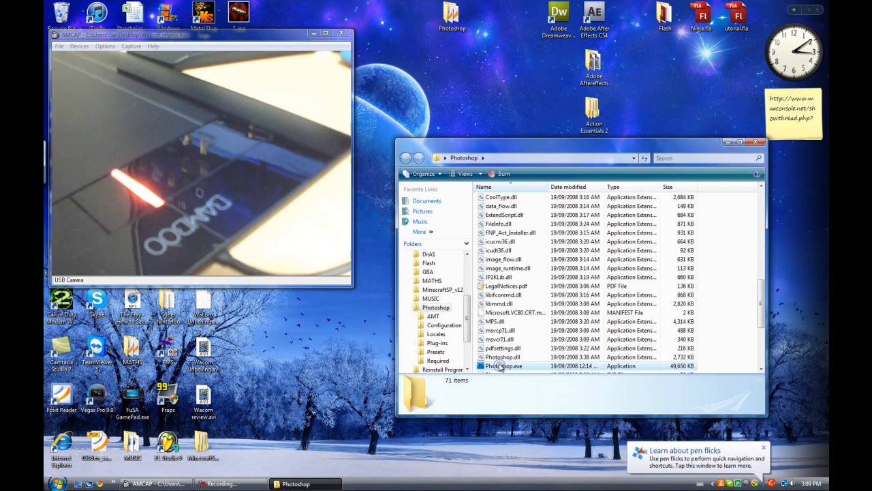
Launch Photoshop CS4 by running Photoshop.exe from its folder
double_click(501, 366)
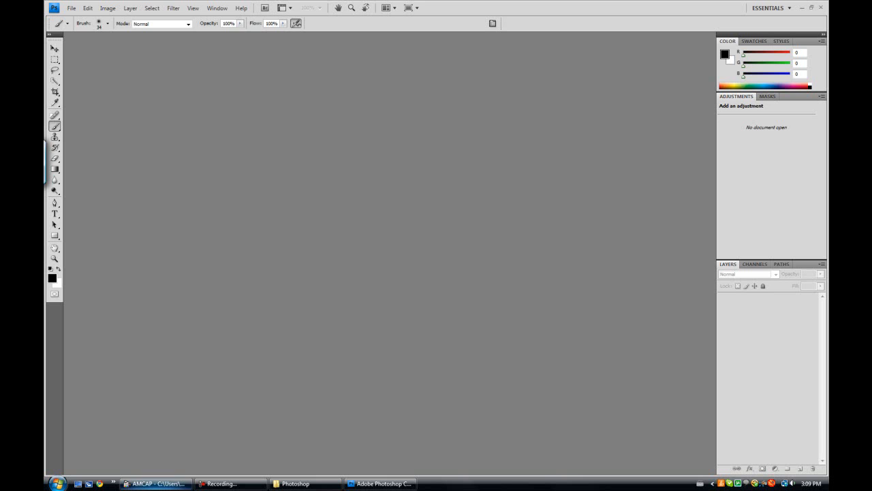
Show Photoshop's File menu commands to begin a new document
click(157, 483)
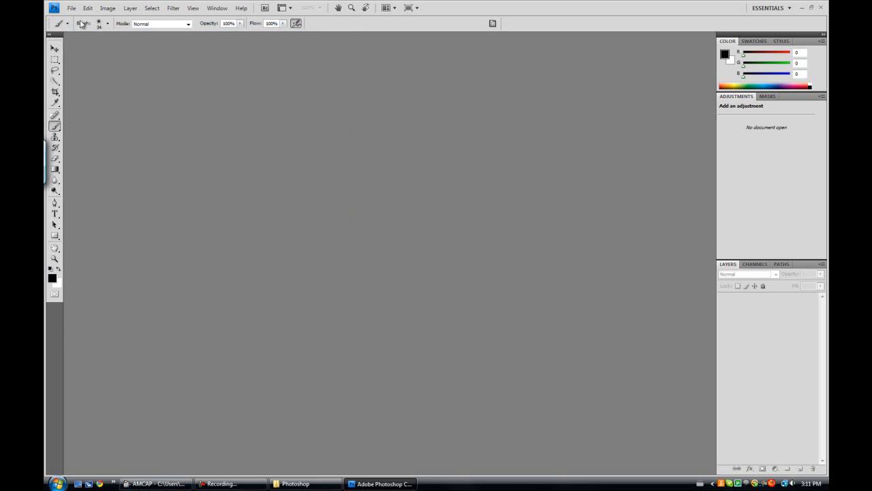
click(71, 8)
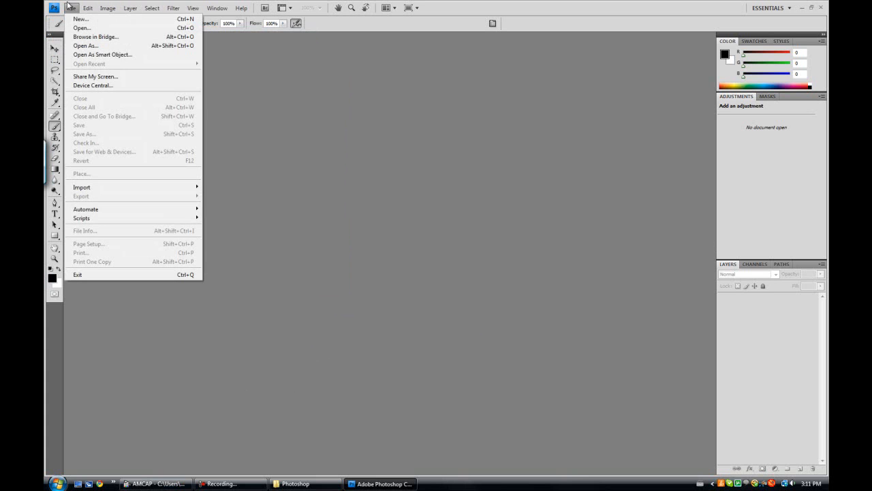
Create a new default-size white document and pick a round brush tip
click(83, 19)
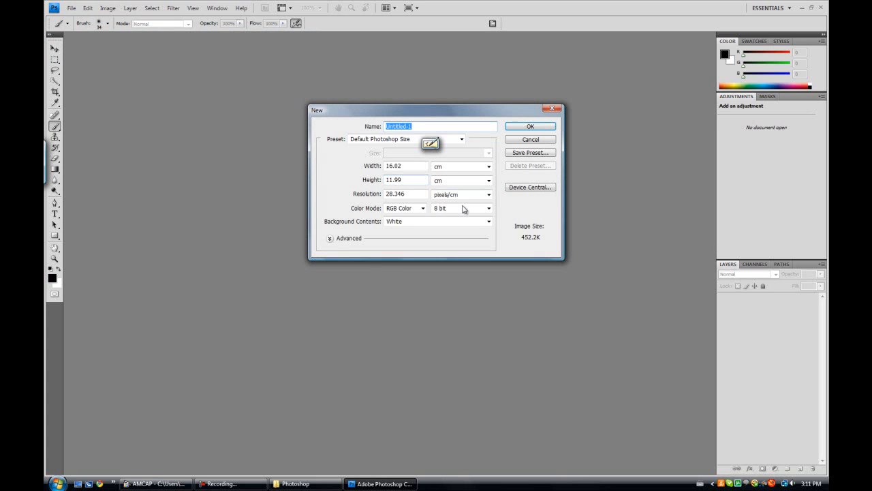
click(530, 125)
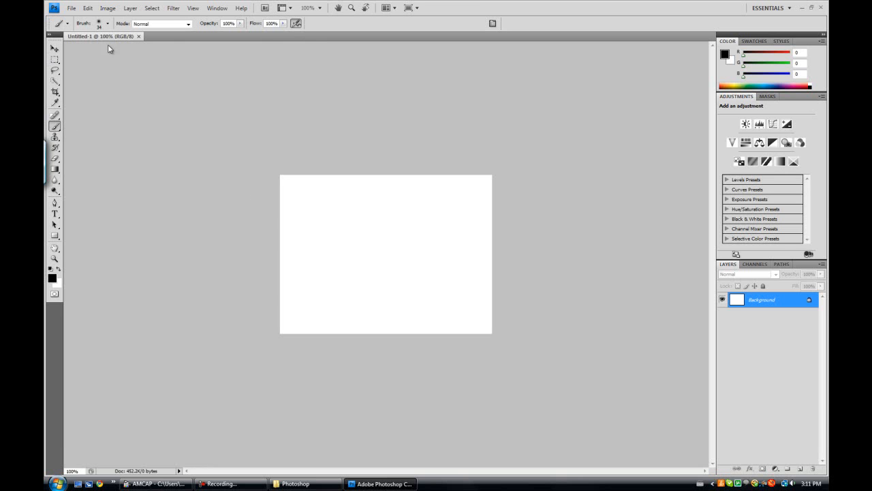
click(107, 25)
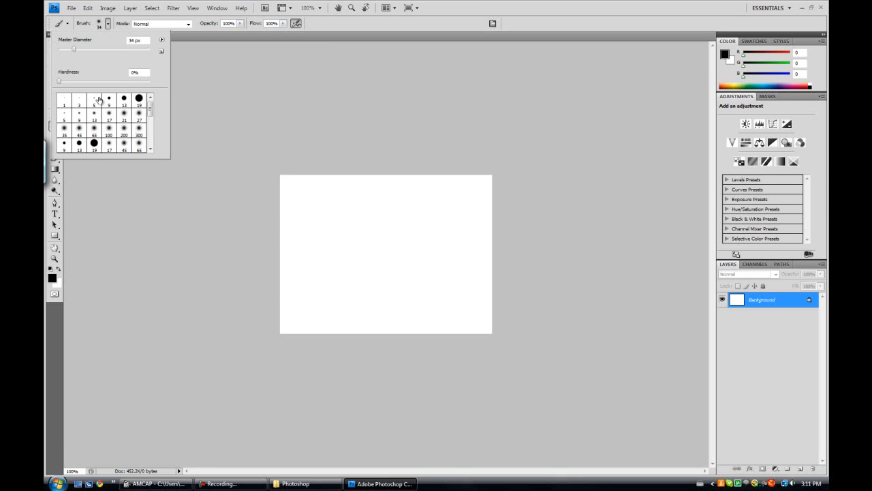
click(95, 98)
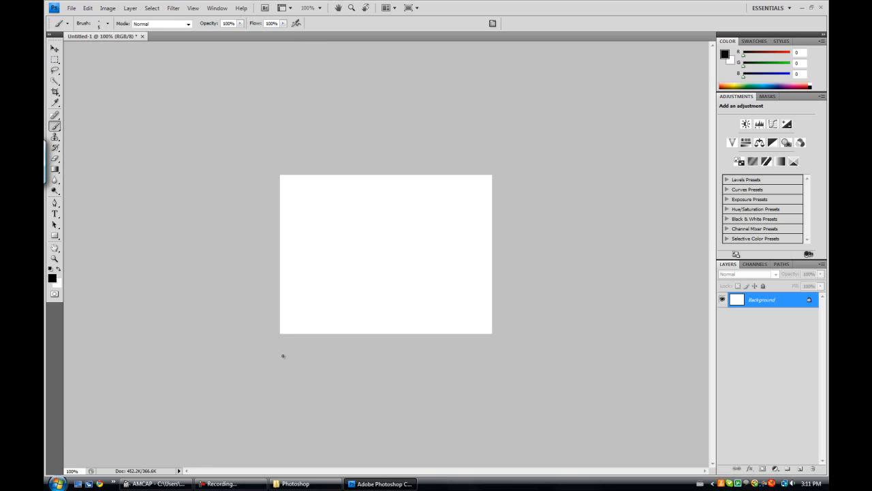
mouse_move(292, 249)
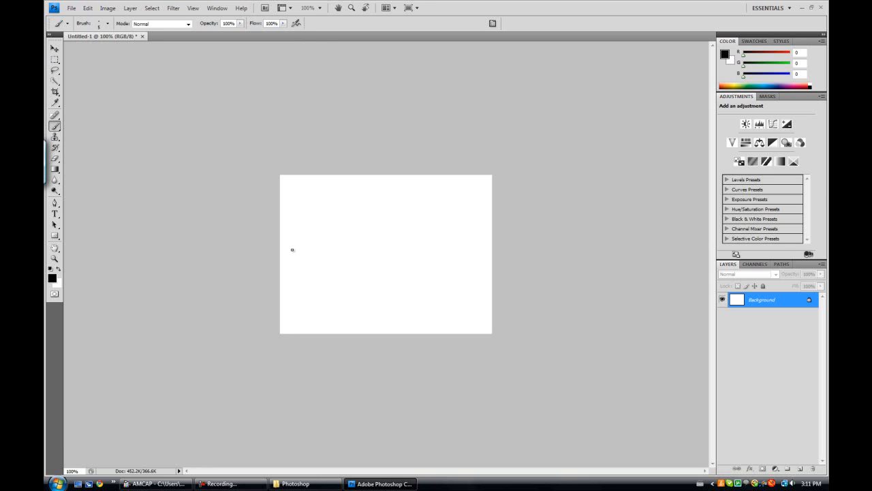
mouse_move(324, 232)
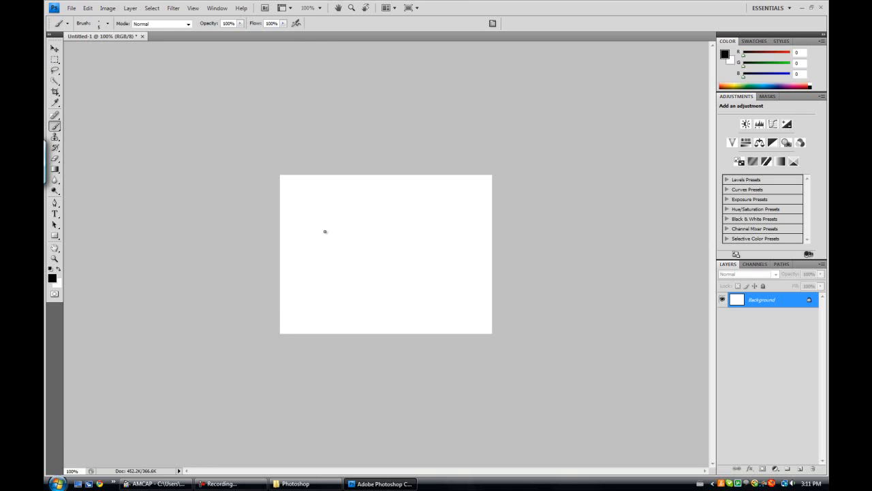
Paint five pressure-varying black squiggles and wavy strokes across the Photoshop canvas
drag(307, 239, 327, 265)
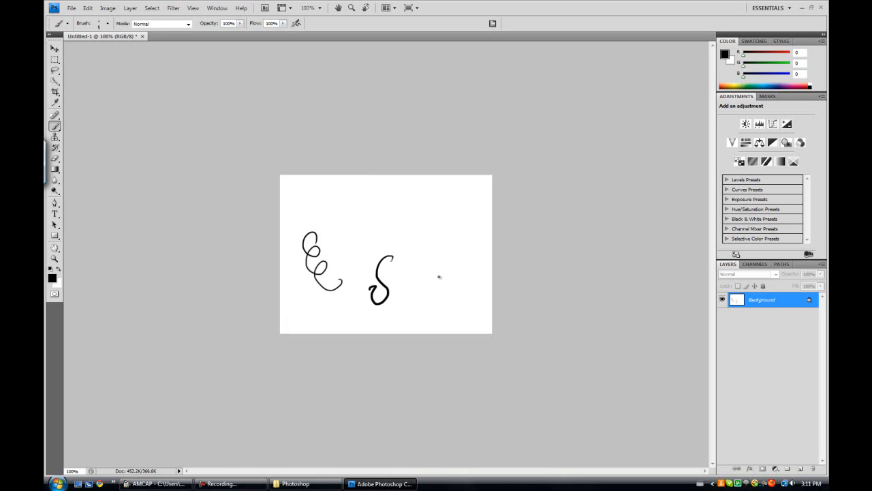
drag(443, 266, 425, 289)
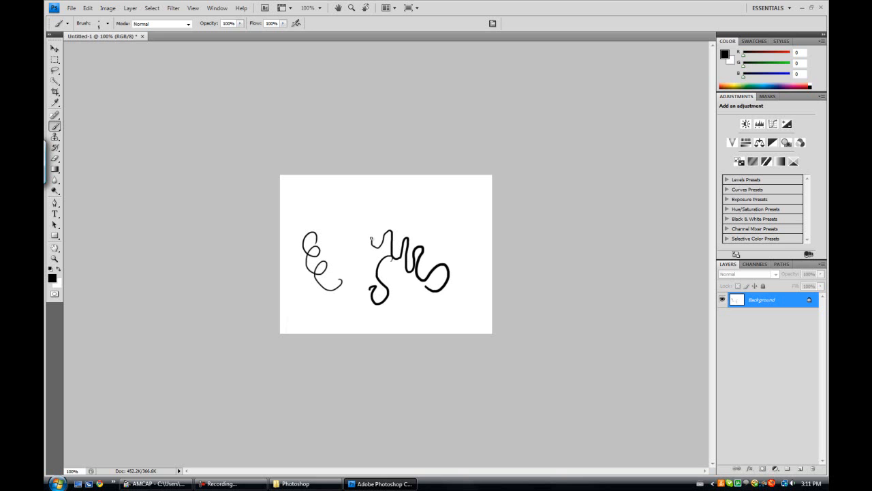
drag(371, 239, 338, 240)
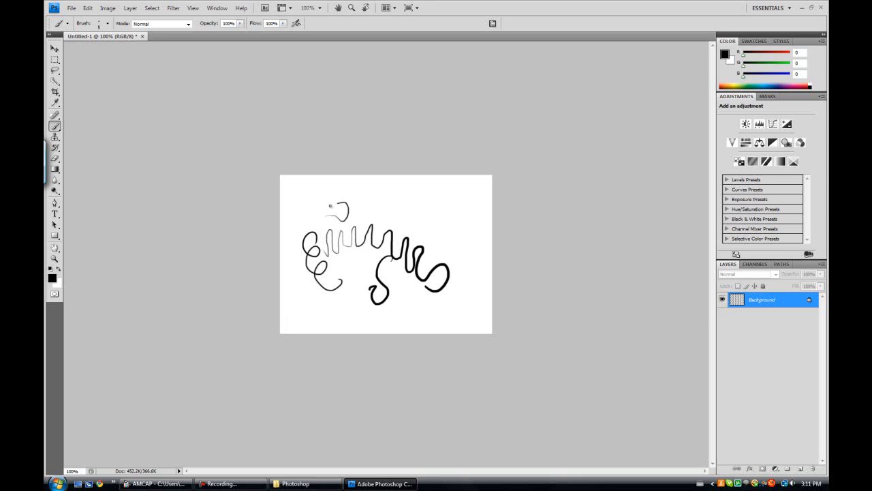
drag(320, 204, 409, 201)
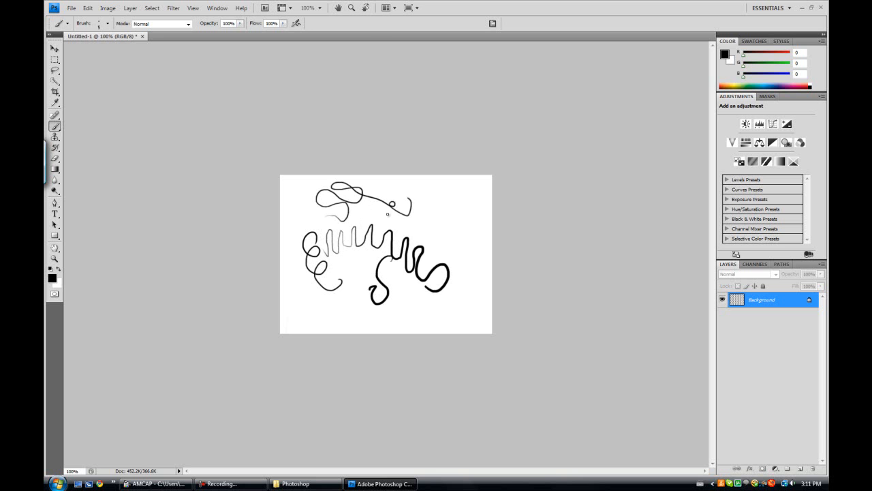
drag(402, 204, 406, 312)
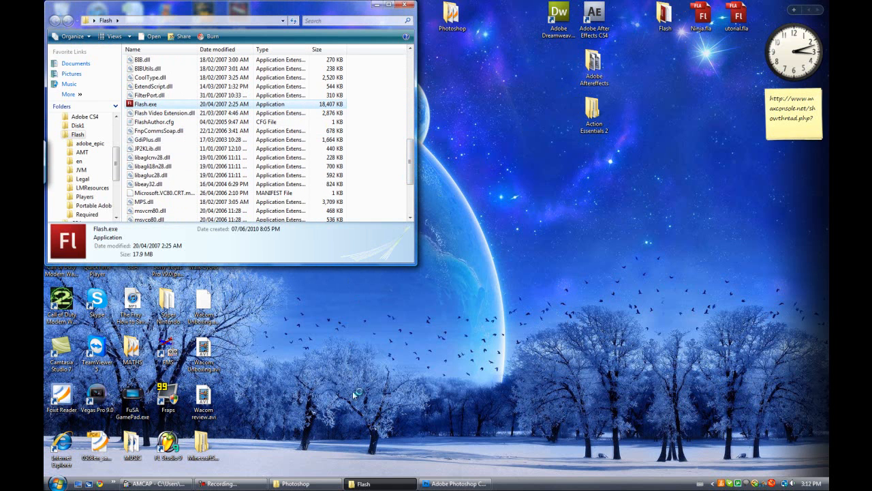
Launch Flash CS3 Professional by running Flash.exe from its folder
double_click(142, 104)
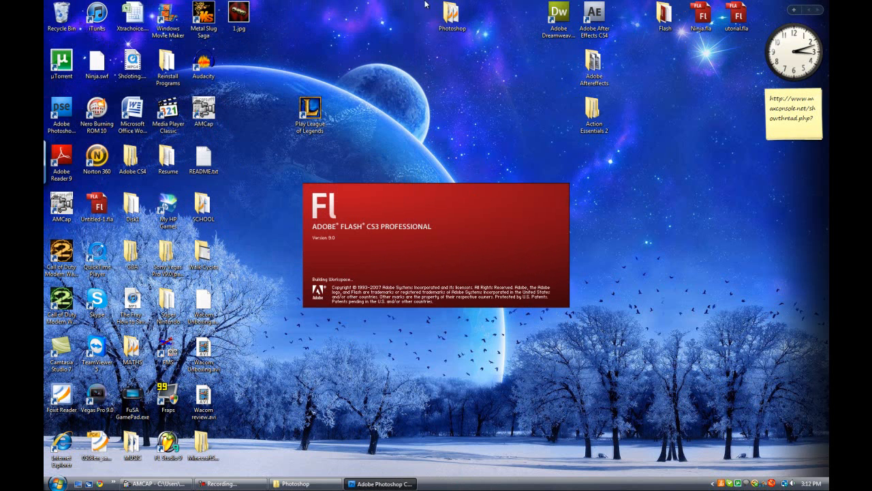
mouse_move(355, 360)
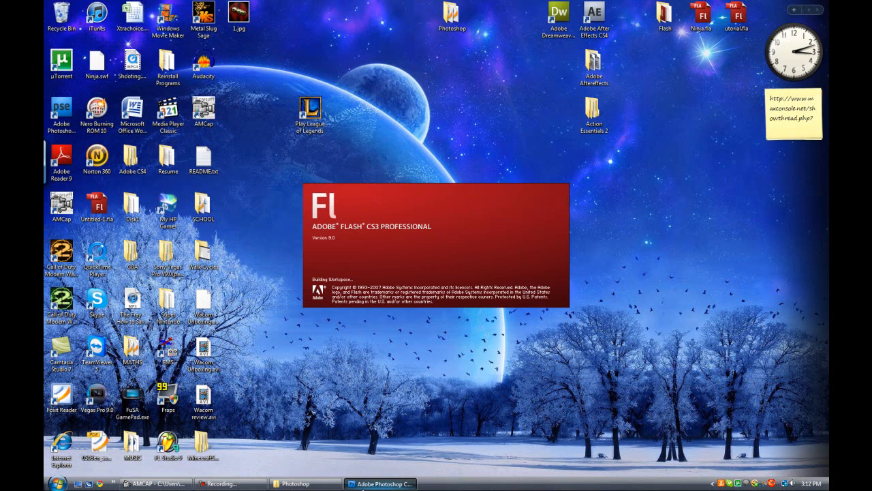
mouse_move(227, 275)
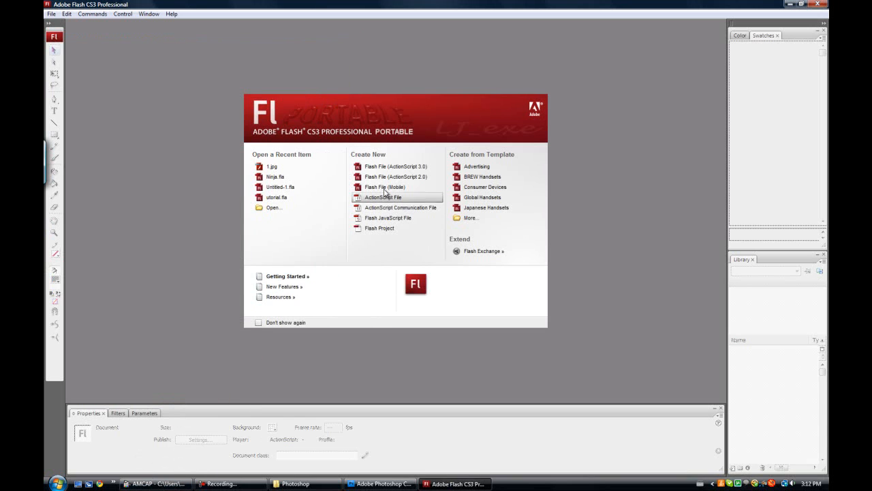
Create a new blank Flash file from the Welcome screen and select the Brush tool
click(386, 196)
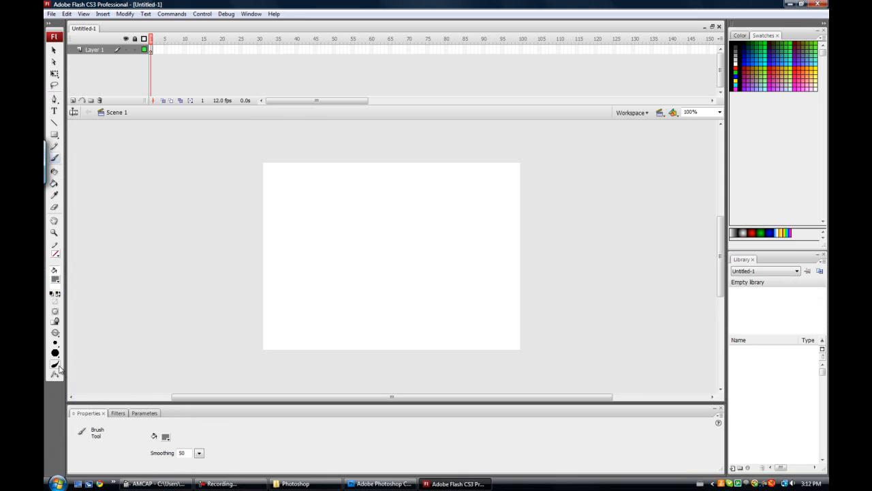
mouse_move(71, 374)
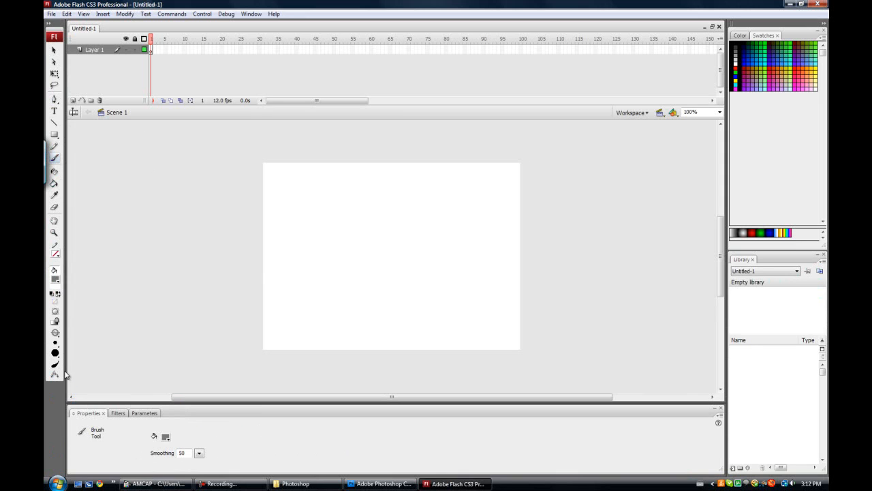
click(306, 291)
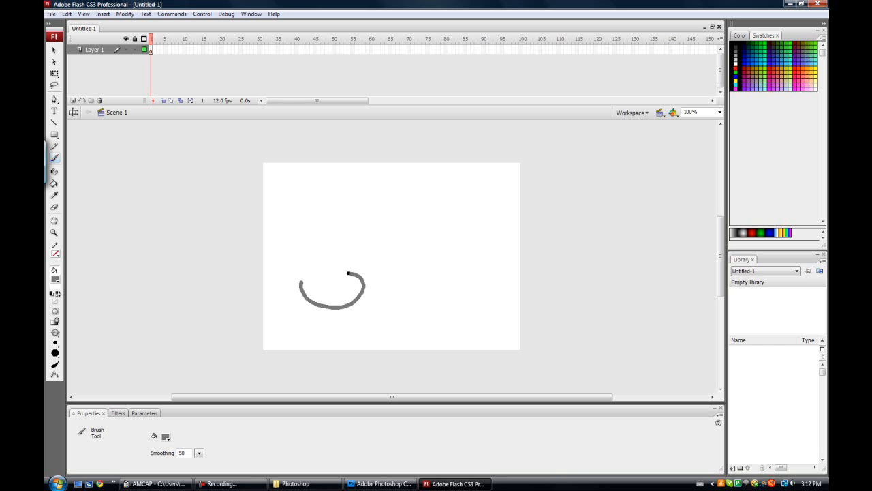
Draw looping squiggles, a tapering top stroke and a thin wavy outline around the stage drawing
drag(348, 273, 416, 321)
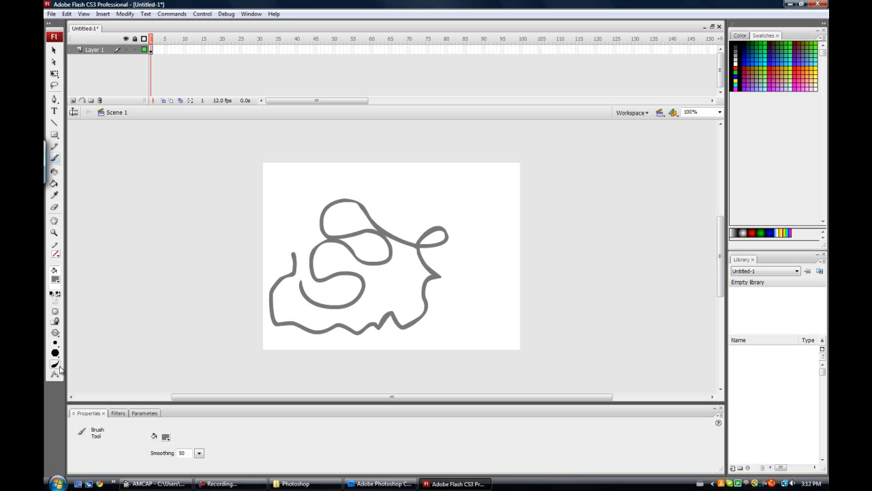
mouse_move(54, 366)
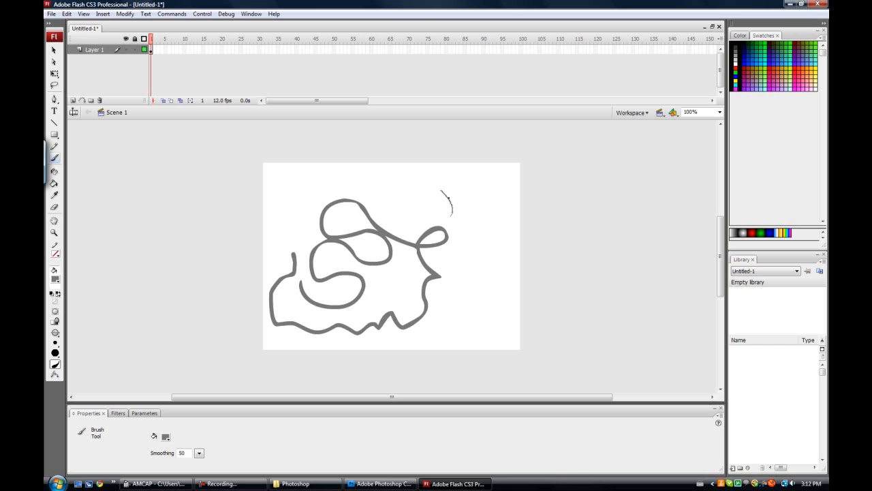
drag(450, 197, 306, 239)
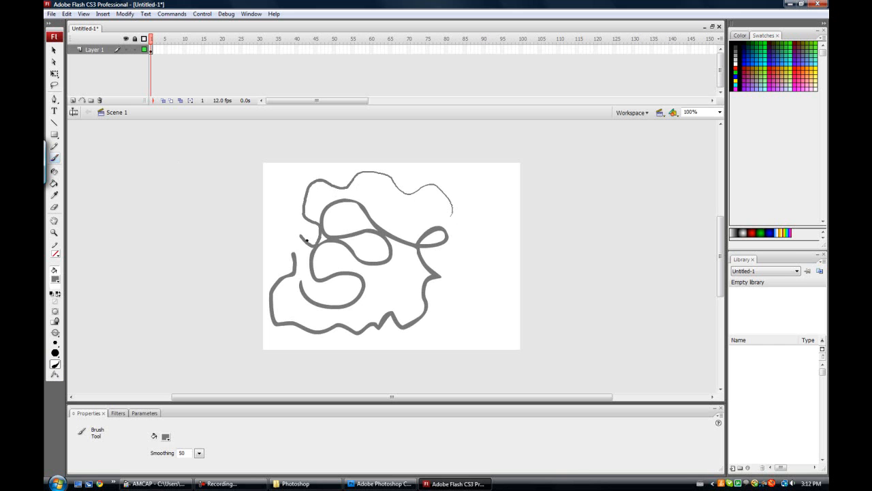
drag(303, 238, 402, 357)
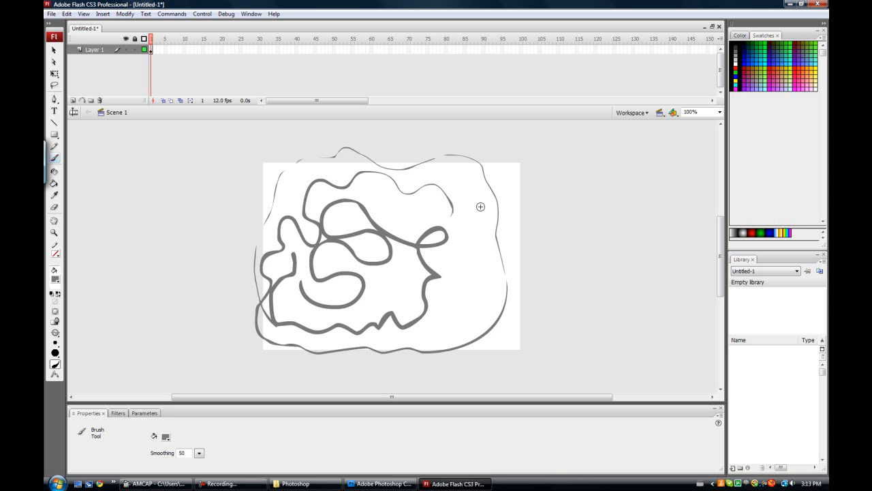
click(156, 483)
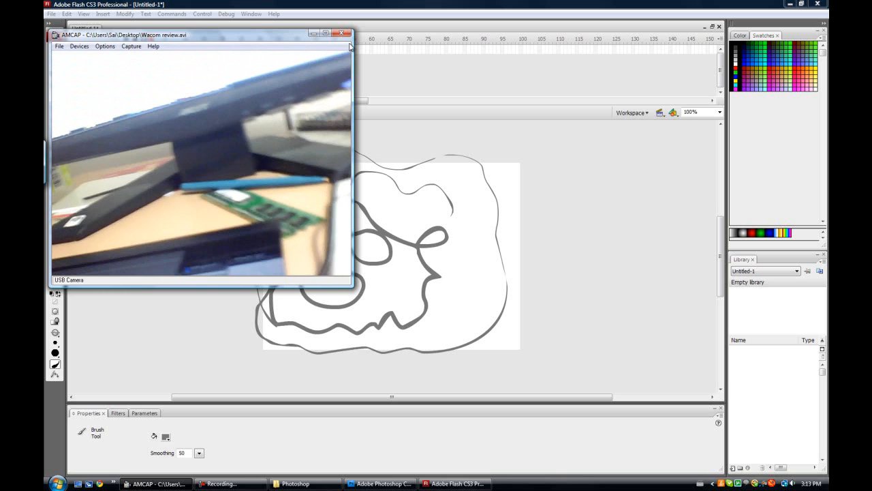
click(340, 33)
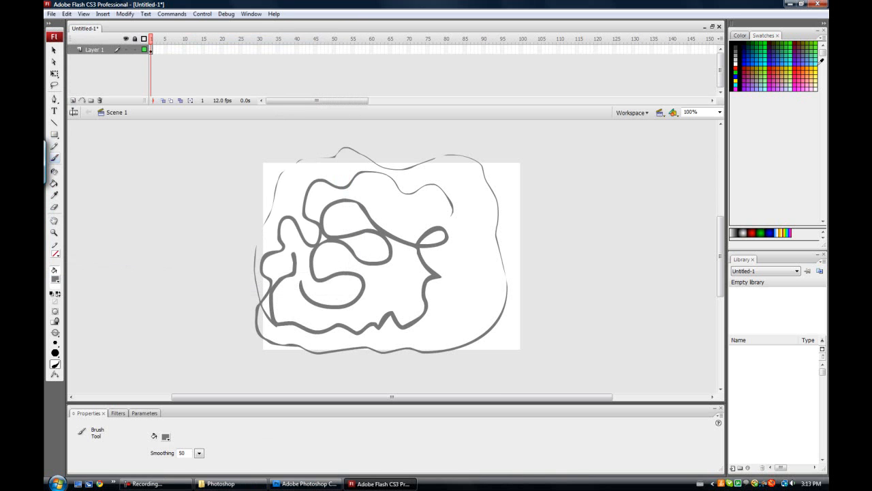
mouse_move(644, 281)
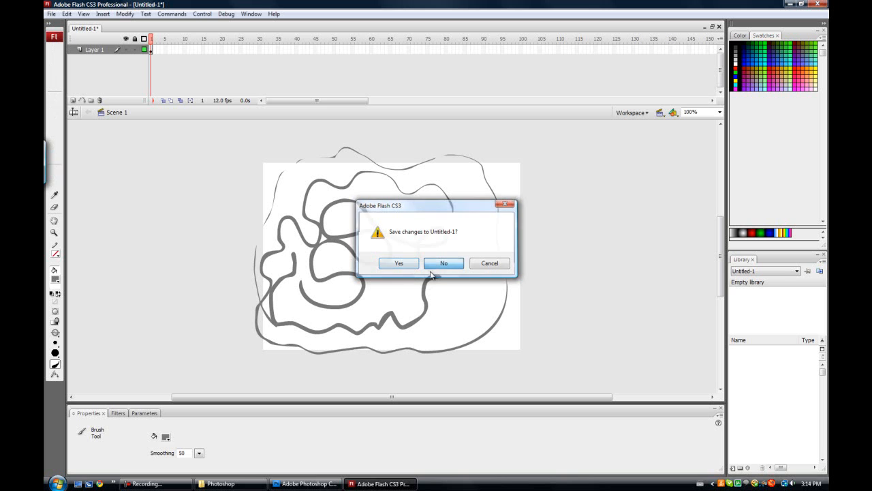
Close Flash, discarding the squiggle drawing with No in the save prompt
click(443, 263)
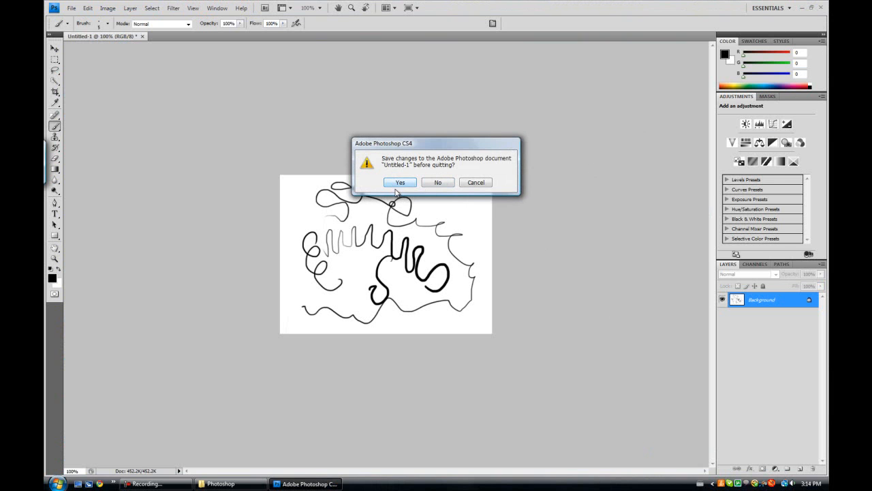
mouse_move(439, 184)
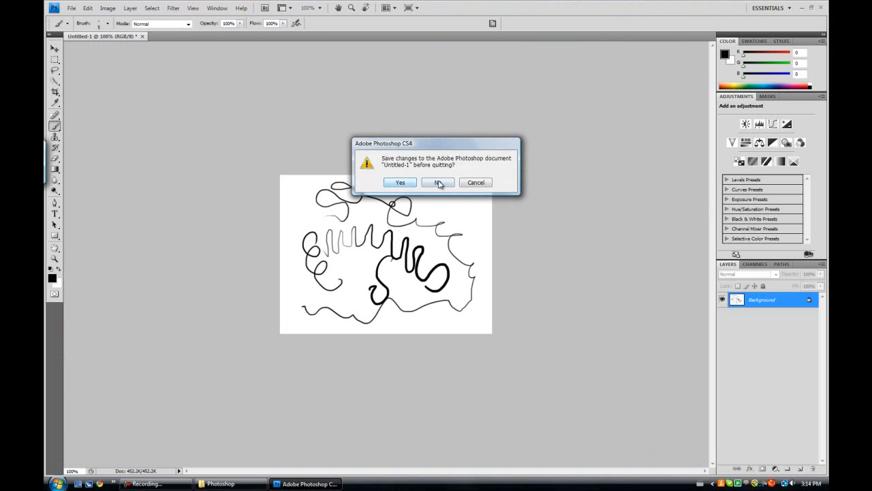
Quit Photoshop without saving and bring up the Start menu's All Programs list
click(436, 182)
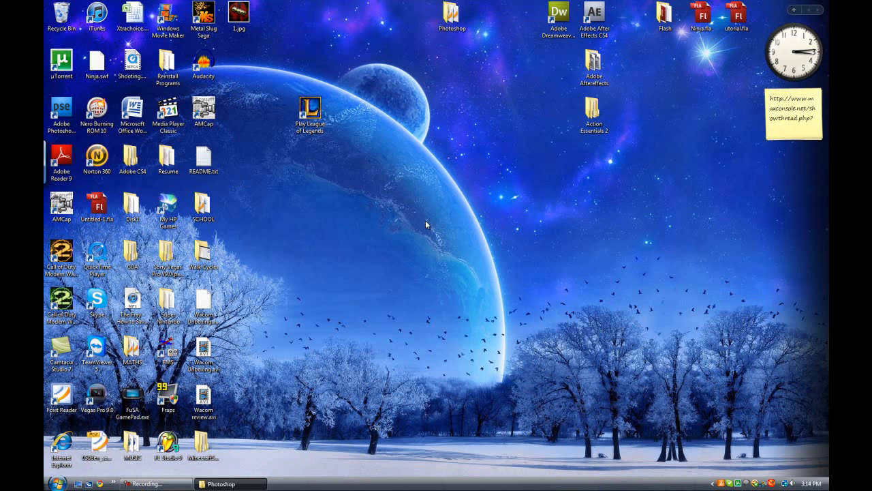
mouse_move(109, 464)
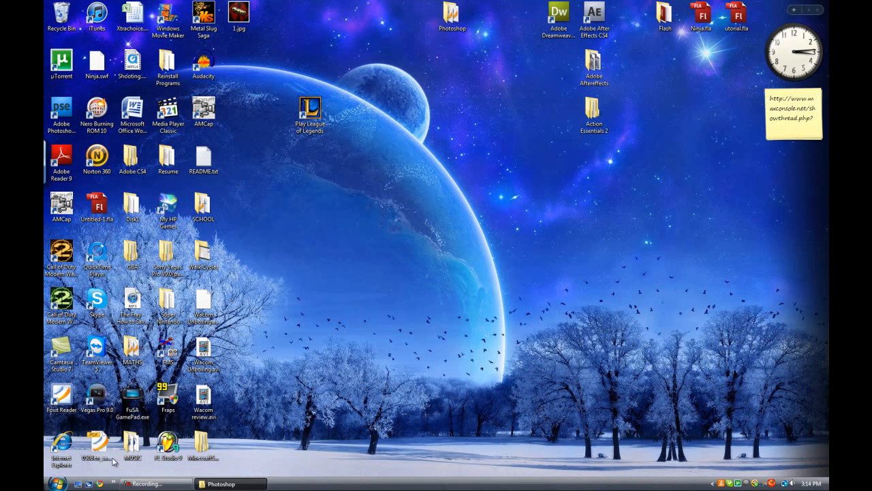
click(9, 483)
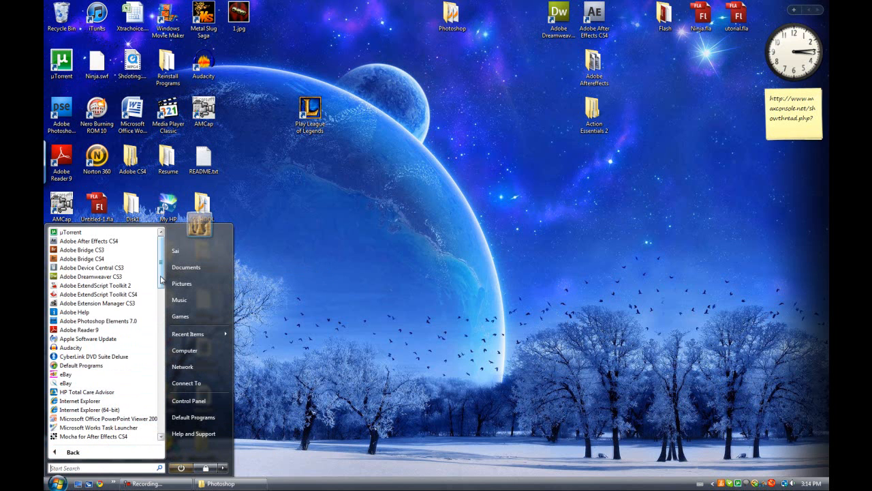
Launch Bamboo Preferences from the Bamboo folder in the All Programs list
scroll(down, 3)
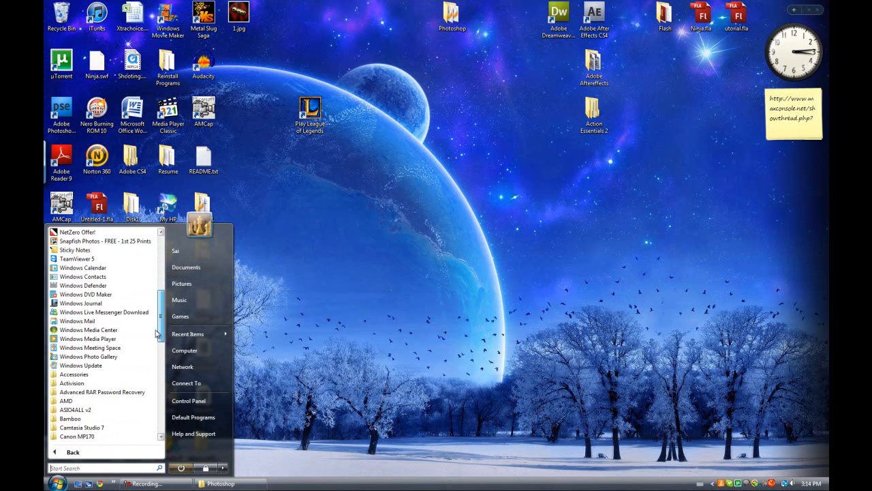
scroll(down, 3)
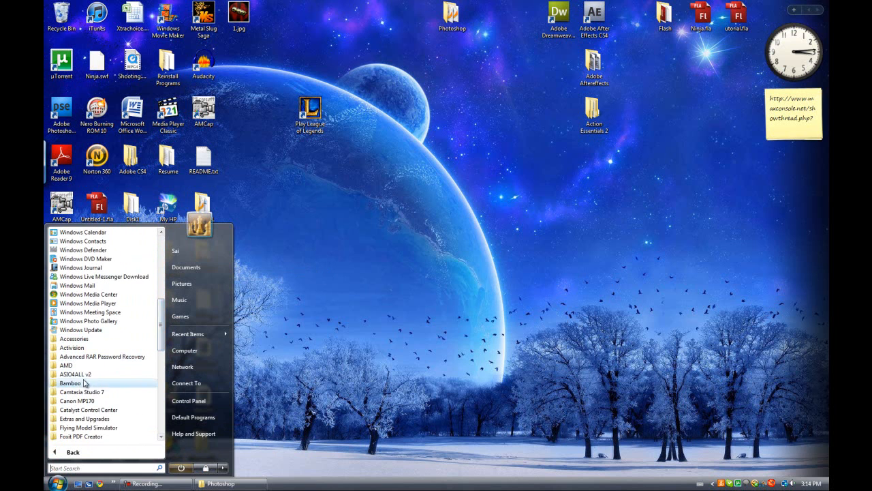
click(68, 383)
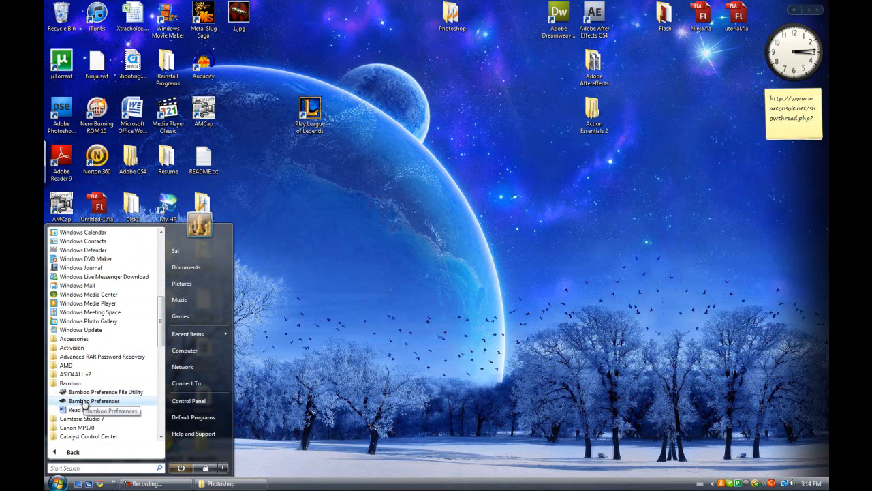
click(93, 401)
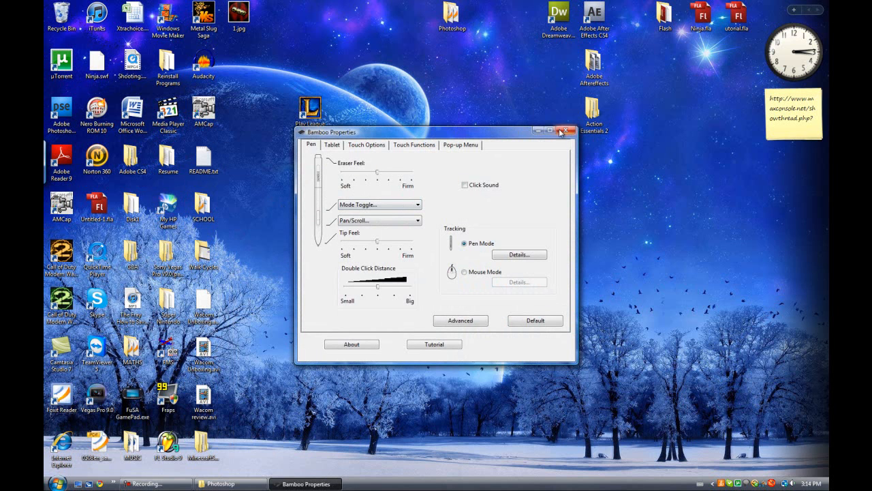
Close the Bamboo tablet properties window, returning to the empty desktop
click(559, 131)
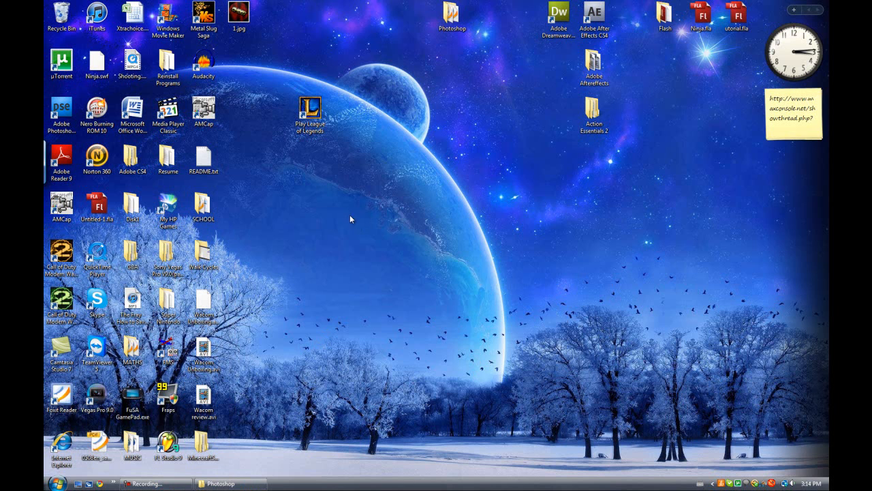
mouse_move(338, 253)
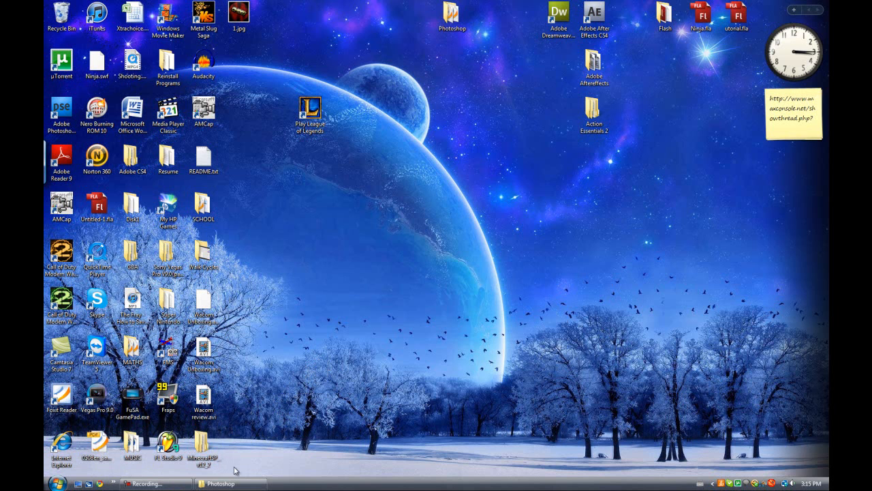
mouse_move(248, 296)
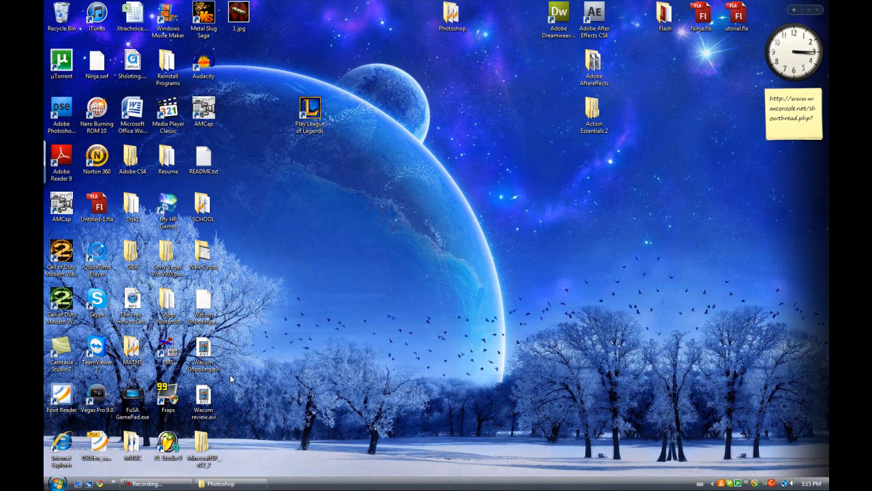
mouse_move(436, 272)
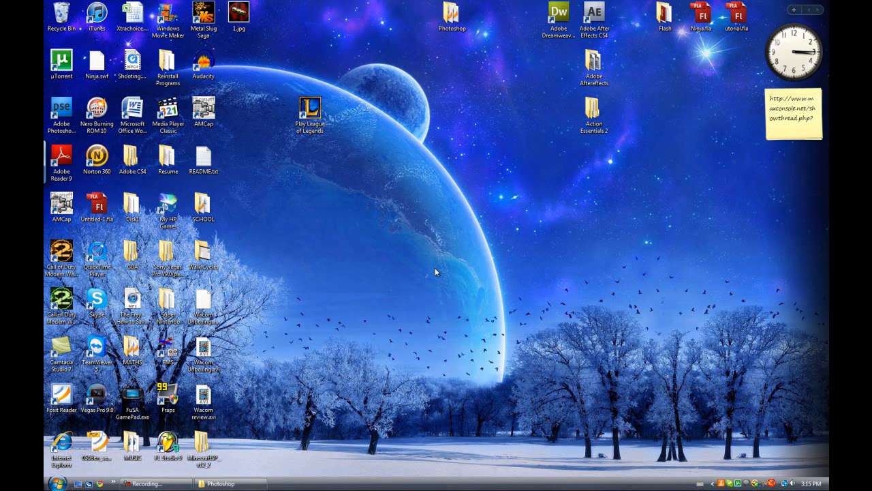